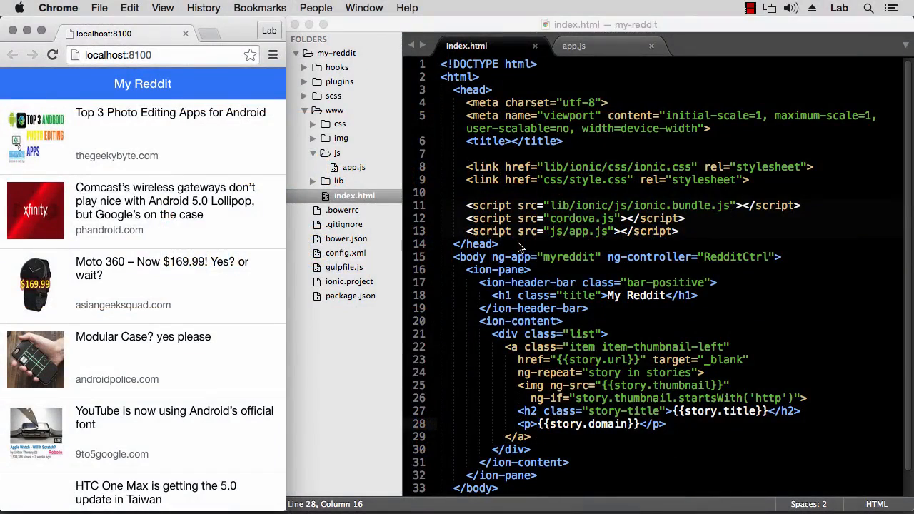
{"action": "mouse_move", "coordinate": [243, 177]}
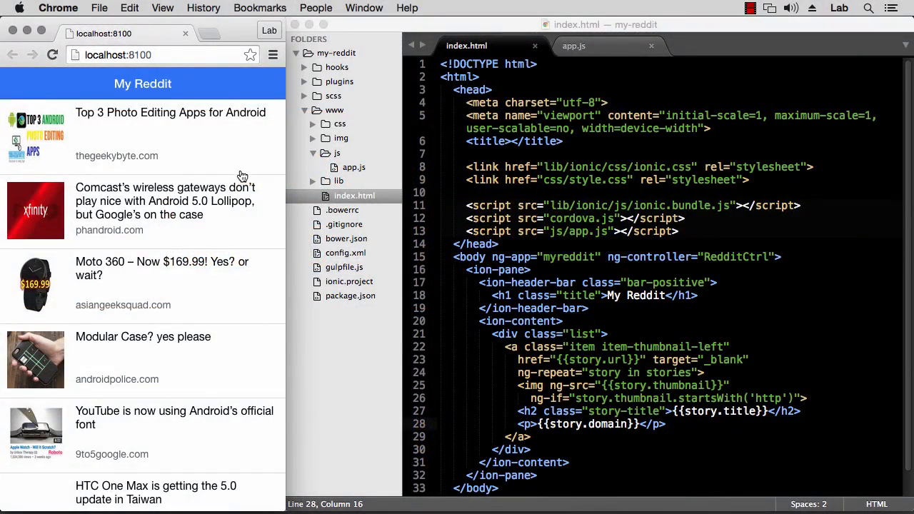
{"action": "mouse_move", "coordinate": [250, 171]}
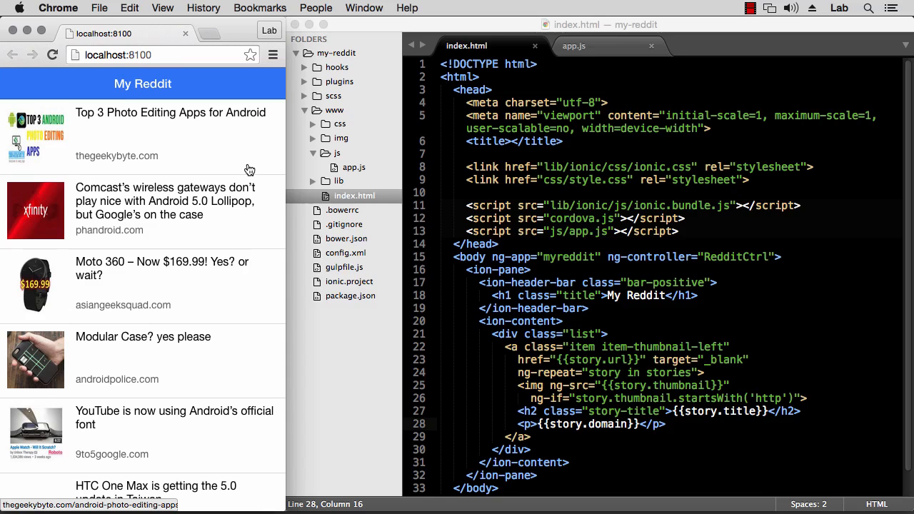
{"action": "mouse_move", "coordinate": [191, 164]}
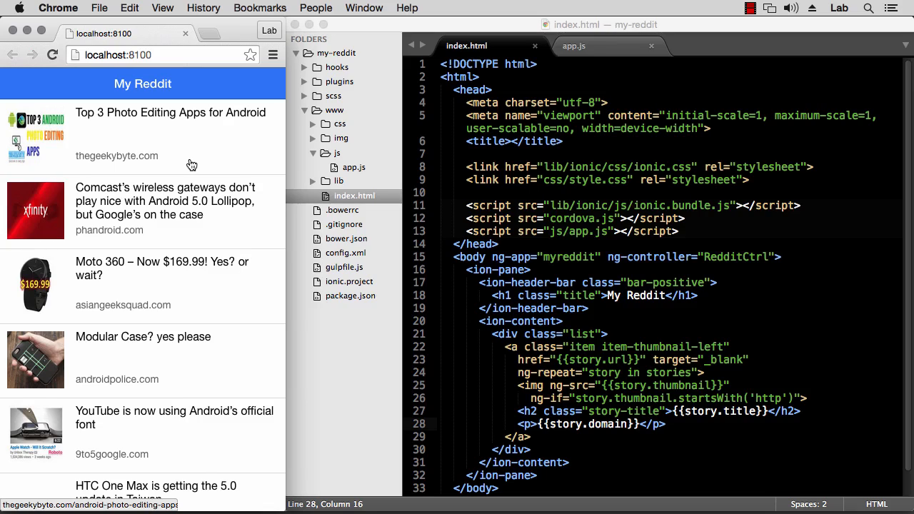
{"action": "mouse_move", "coordinate": [109, 167]}
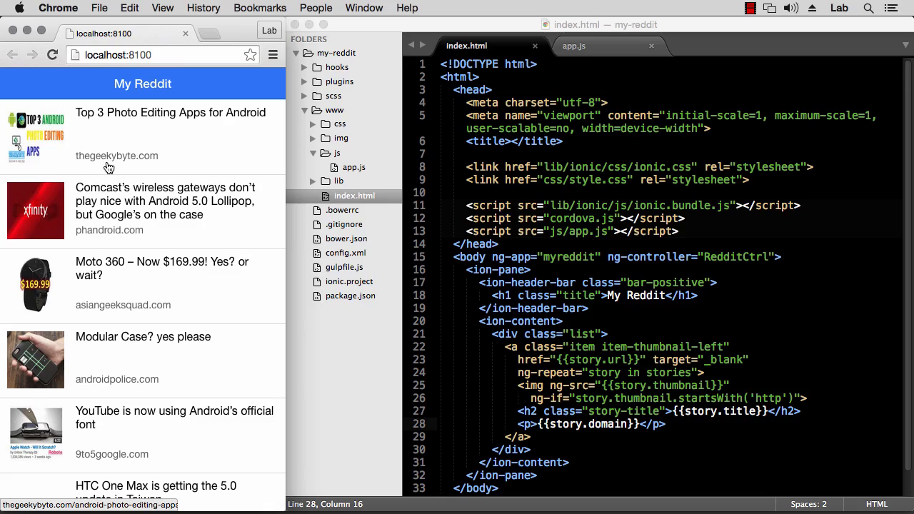
{"action": "mouse_move", "coordinate": [84, 167]}
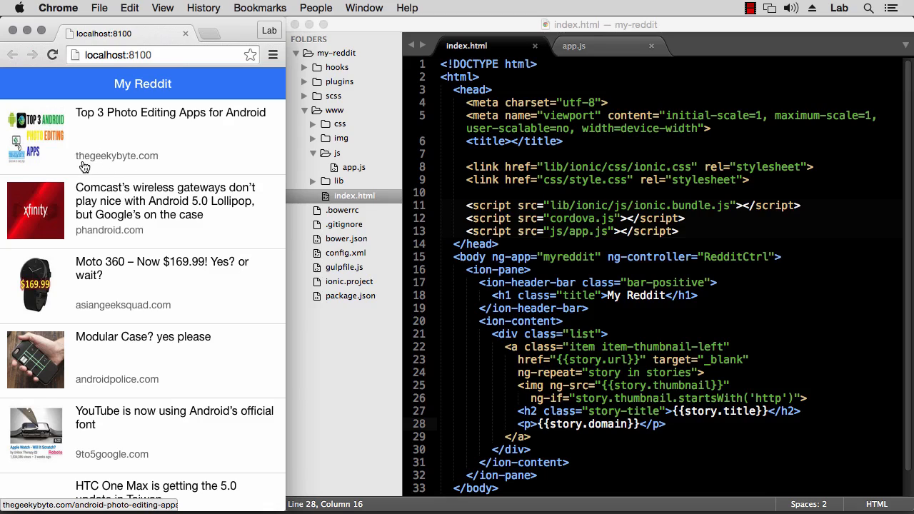
{"action": "mouse_move", "coordinate": [107, 189]}
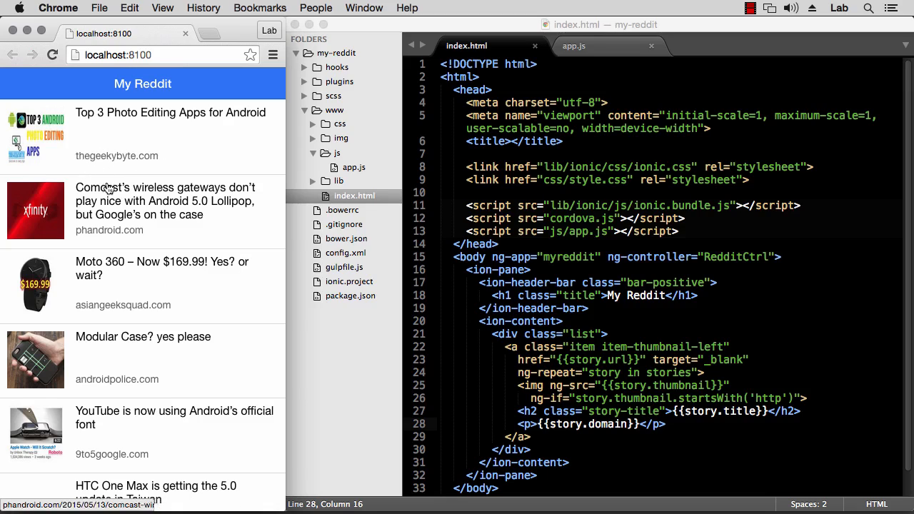
{"action": "mouse_move", "coordinate": [127, 366]}
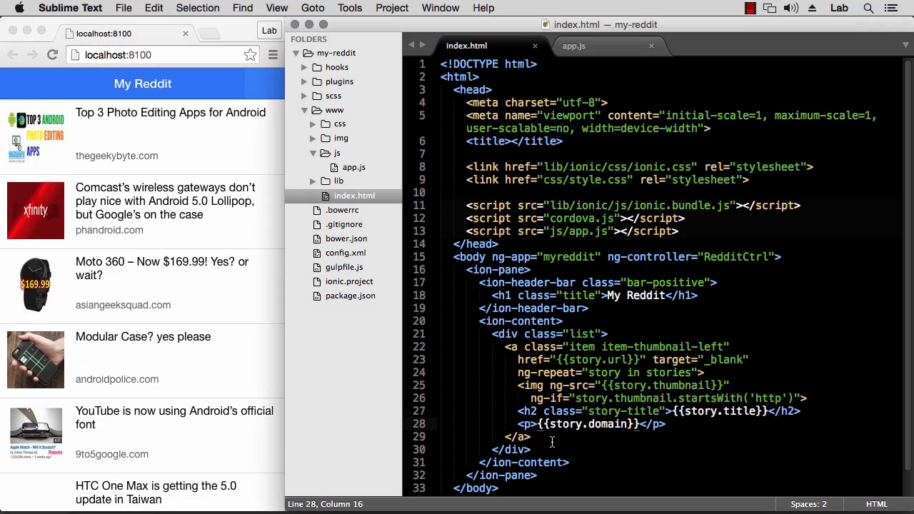
- Edit the story paragraph to {{story.created_utc}} - {{story.domain}} and save index.html
{"action": "type", "text": "{{"}
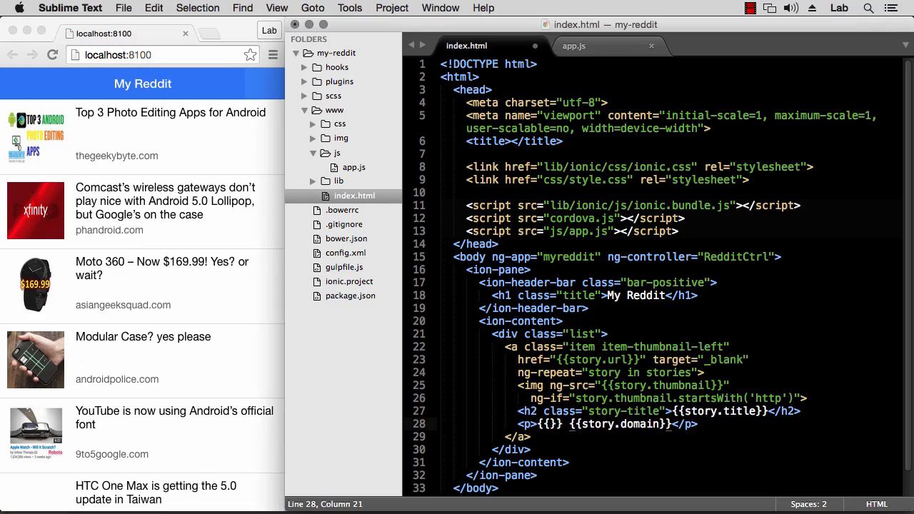
{"action": "type", "text": "-"}
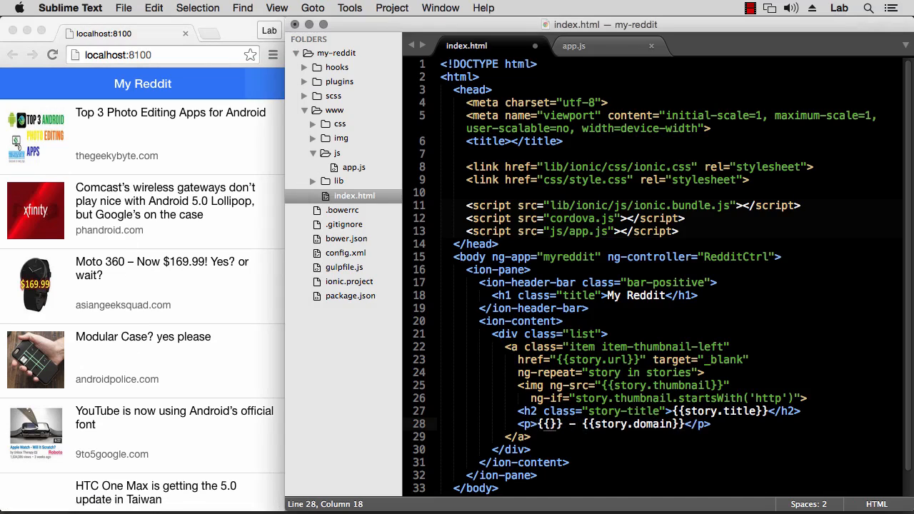
{"action": "type", "text": "story"}
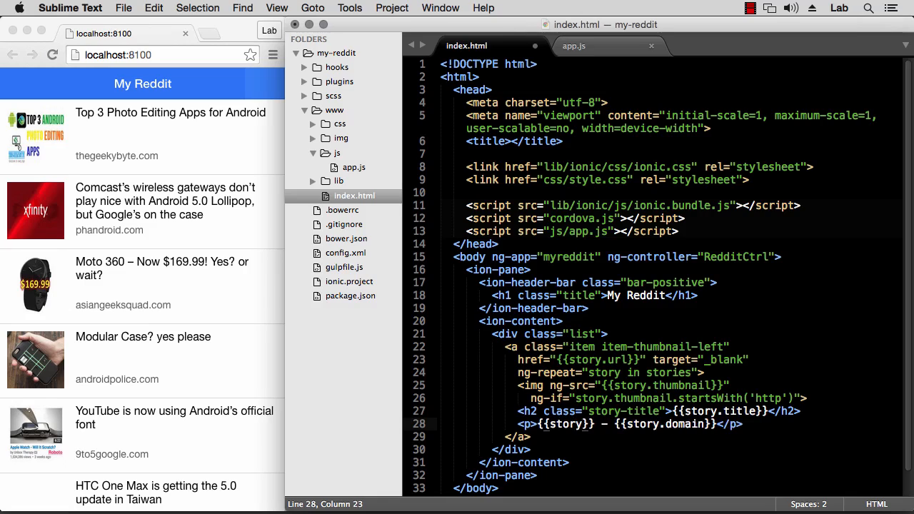
{"action": "type", "text": "."}
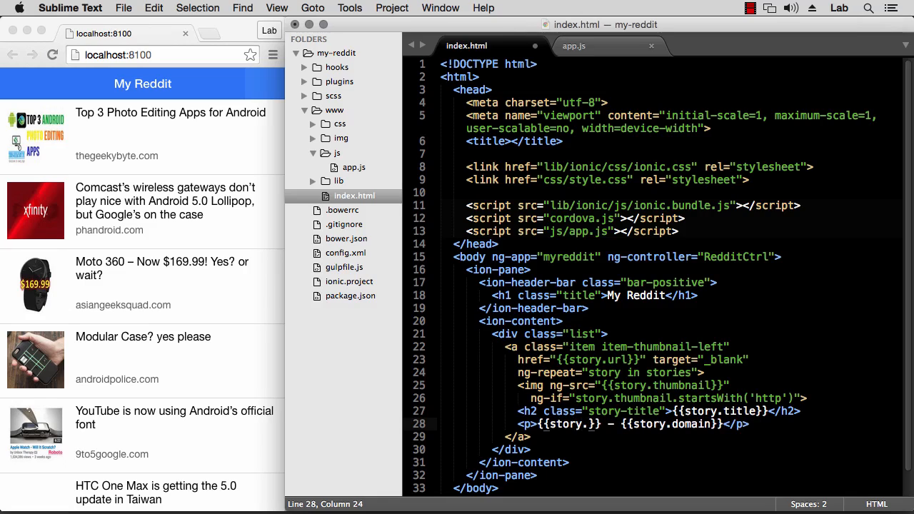
{"action": "type", "text": "created_utc"}
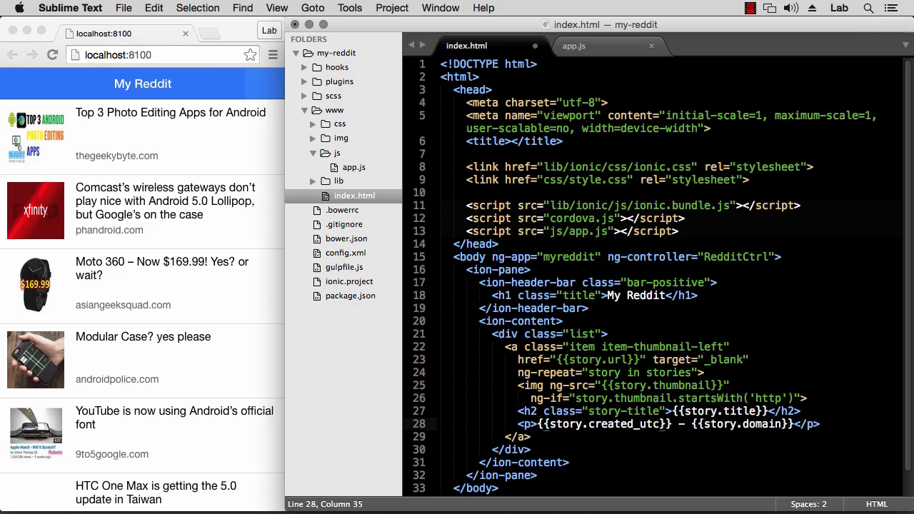
{"action": "key", "text": "cmd+s"}
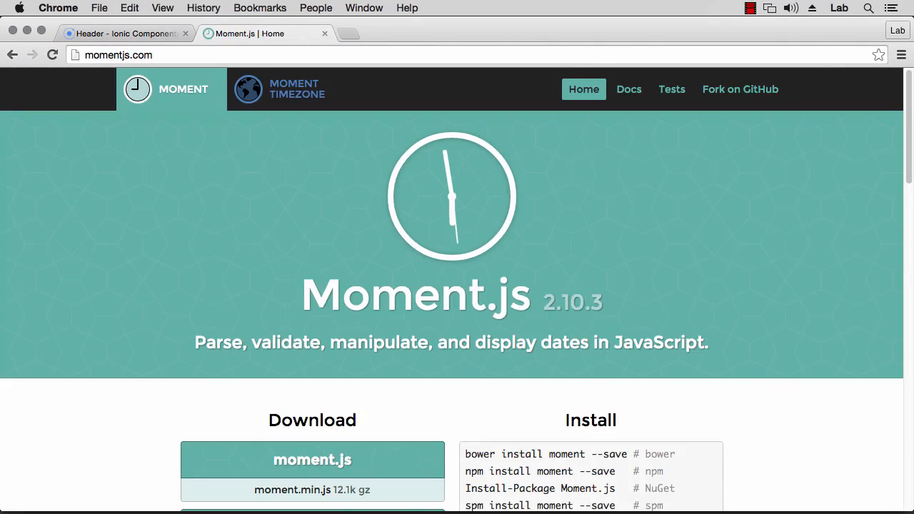
- Scroll down the Moment.js homepage to look over its features
{"action": "scroll", "scroll_direction": "down", "scroll_amount": 3}
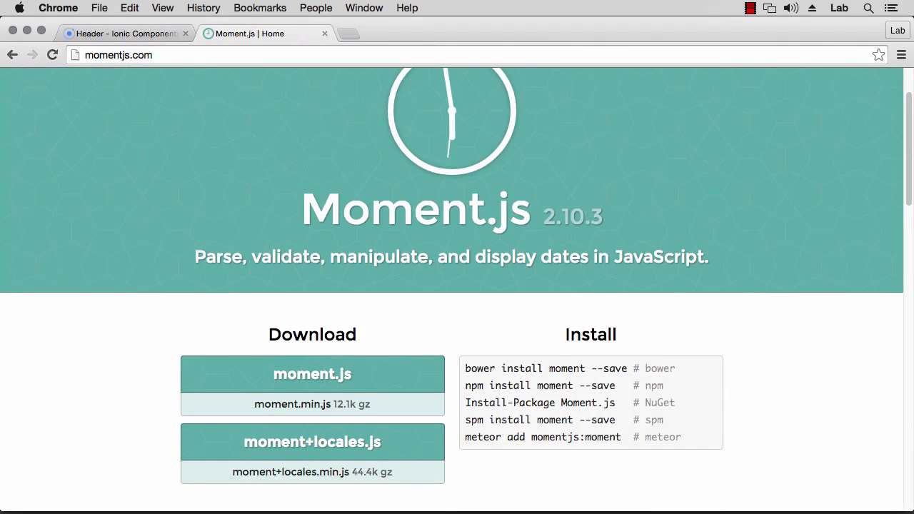
{"action": "scroll", "scroll_direction": "down", "scroll_amount": 3}
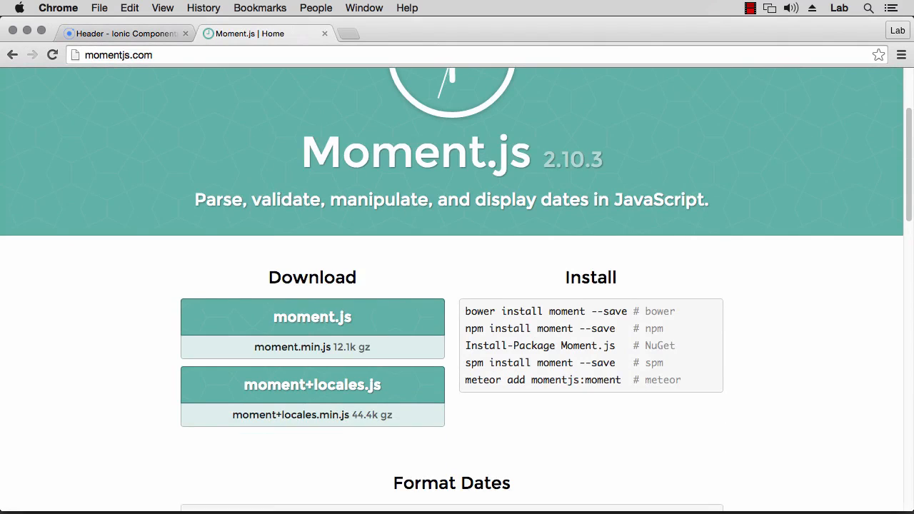
{"action": "scroll", "scroll_direction": "down", "scroll_amount": 3}
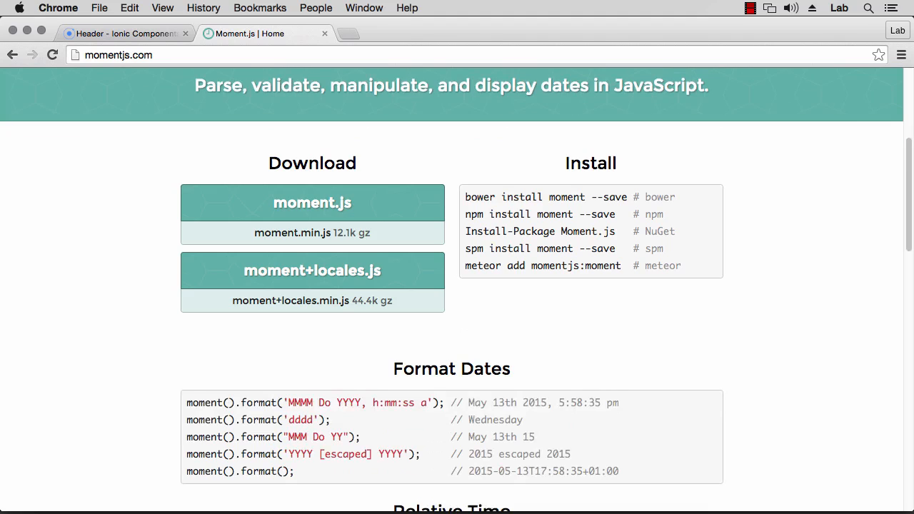
{"action": "scroll", "scroll_direction": "down", "scroll_amount": 3}
{"action": "type", "text": "momentjs angular"}
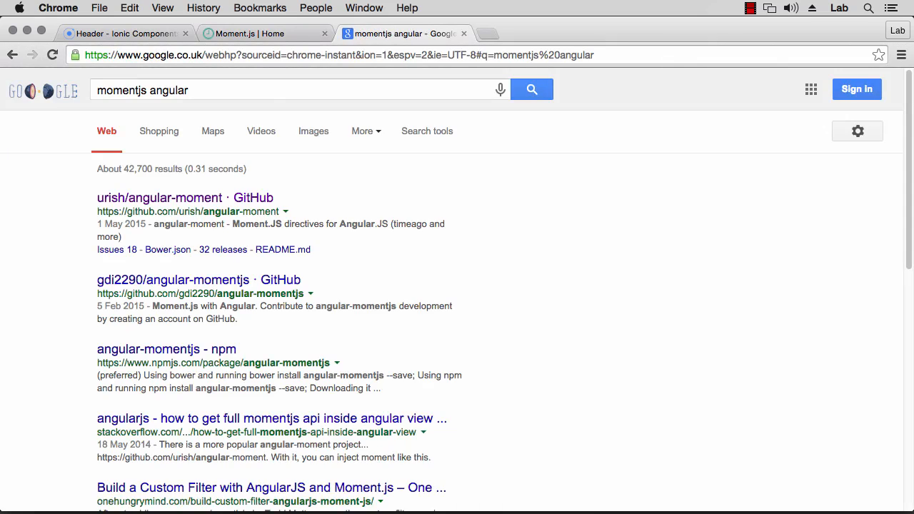
{"action": "left_click", "coordinate": [158, 197]}
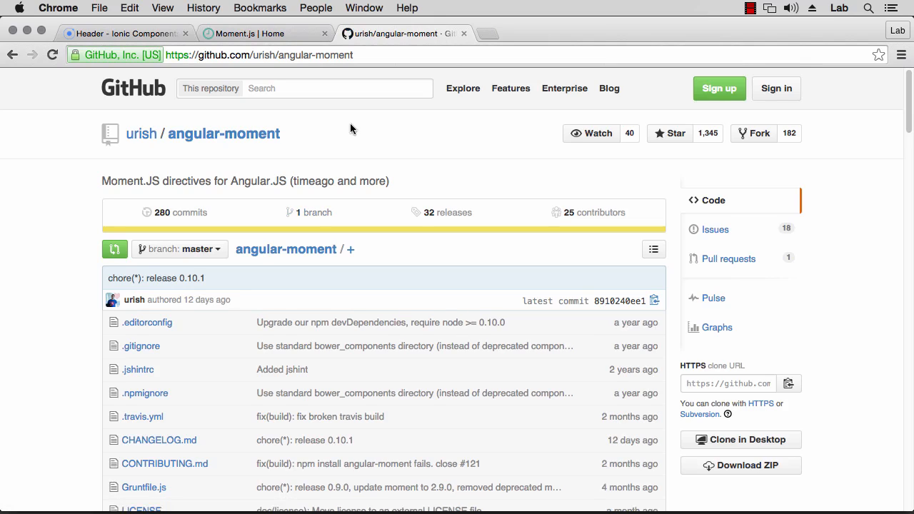
{"action": "mouse_move", "coordinate": [225, 168]}
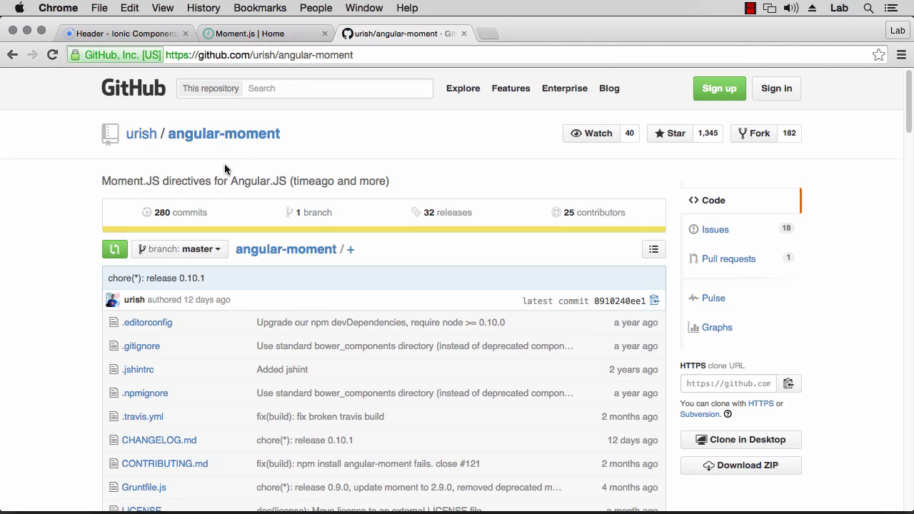
{"action": "mouse_move", "coordinate": [241, 206]}
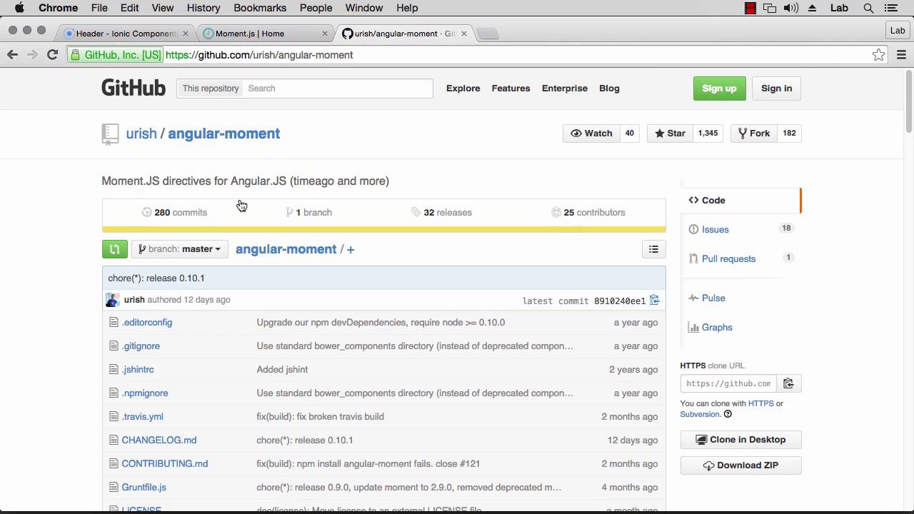
{"action": "scroll", "scroll_direction": "down", "scroll_amount": 3}
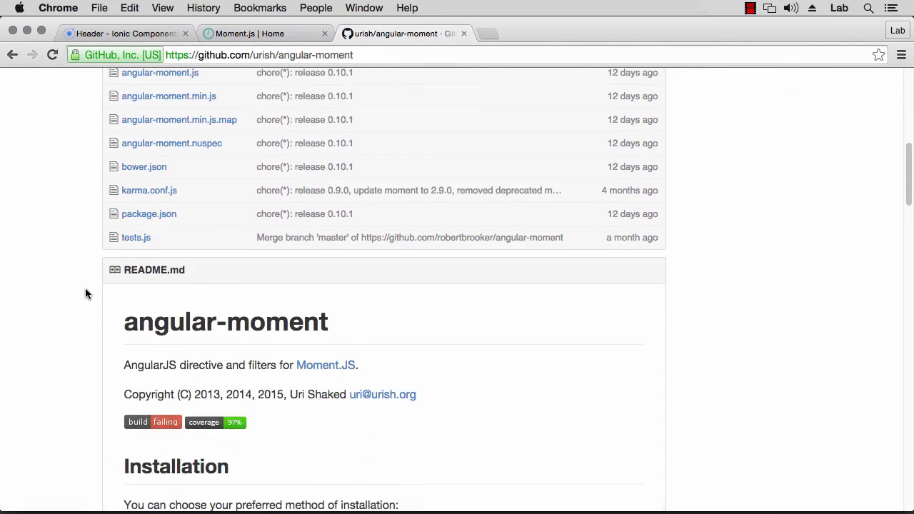
{"action": "scroll", "scroll_direction": "down", "scroll_amount": 3}
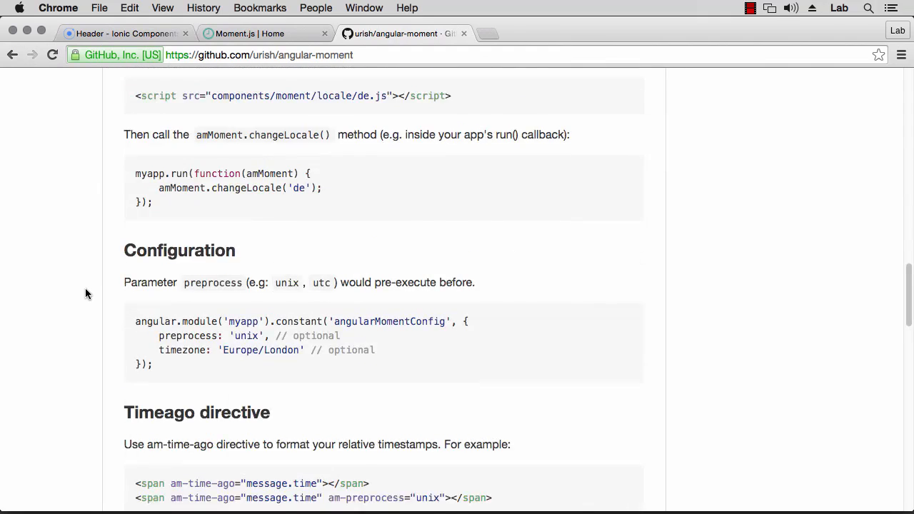
{"action": "scroll", "scroll_direction": "down", "scroll_amount": 3}
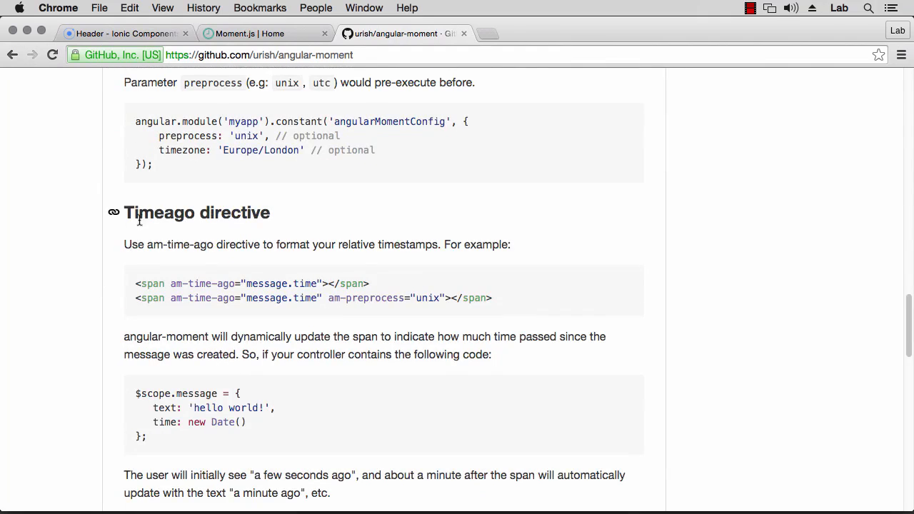
{"action": "mouse_move", "coordinate": [209, 228]}
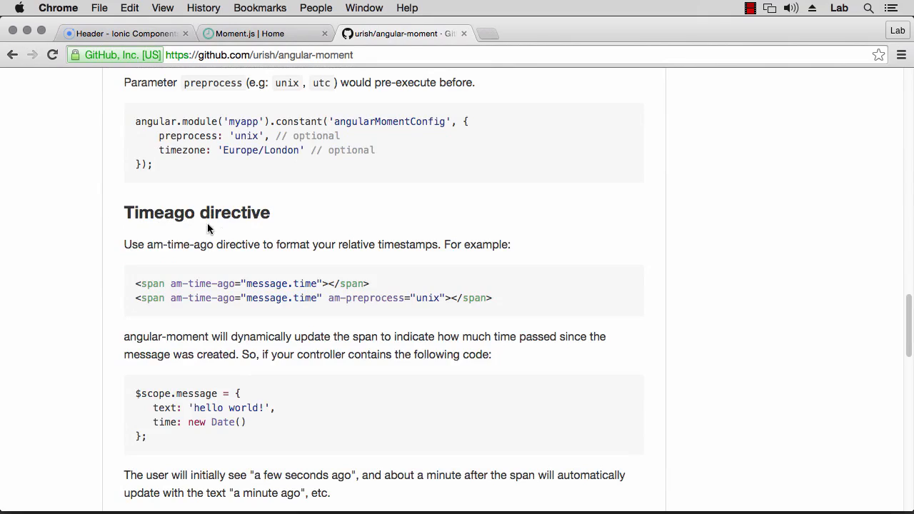
{"action": "mouse_move", "coordinate": [134, 299]}
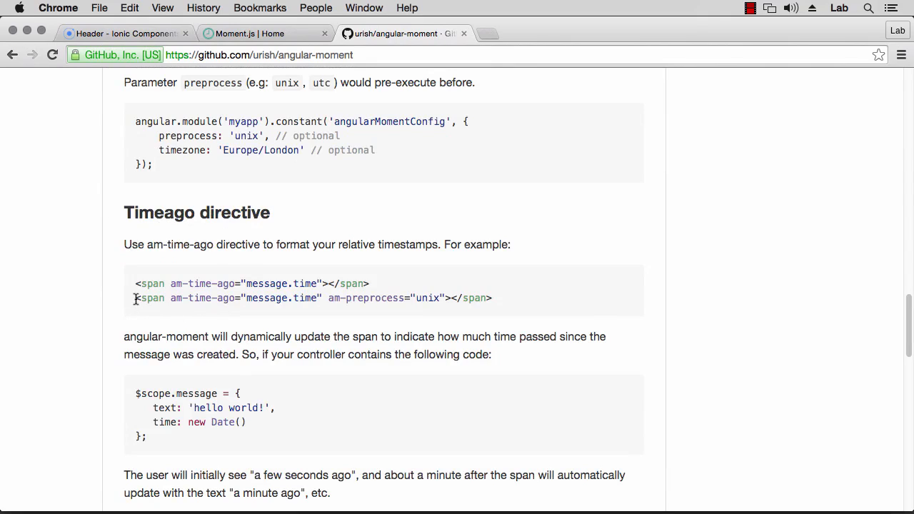
{"action": "left_click_drag", "start_coordinate": [134, 298], "coordinate": [491, 298]}
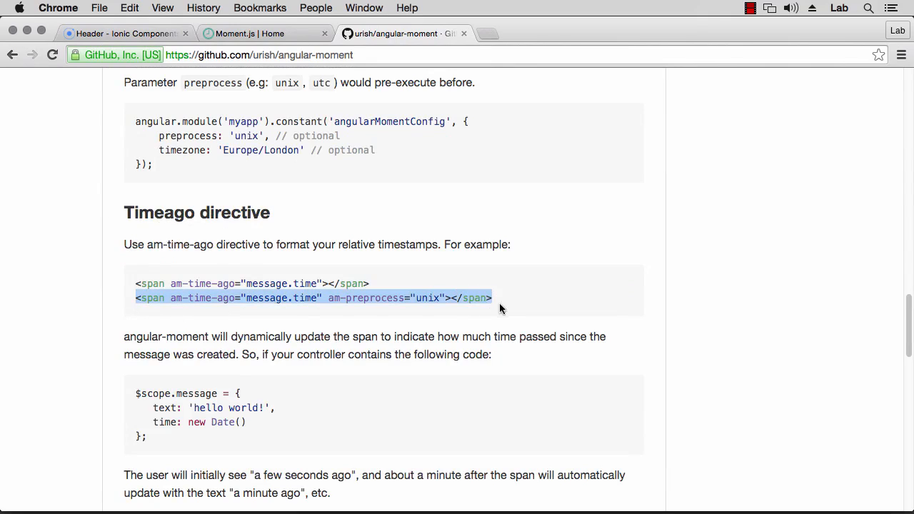
{"action": "left_click", "coordinate": [164, 298]}
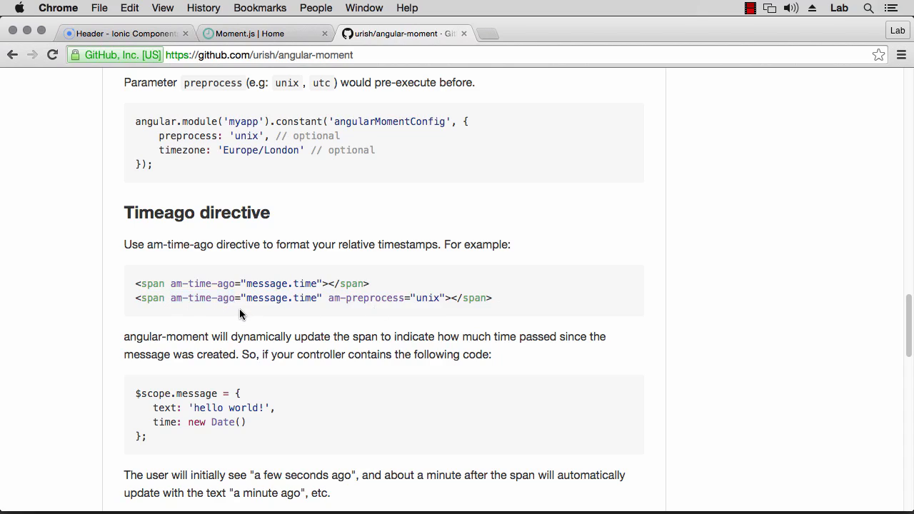
{"action": "mouse_move", "coordinate": [317, 313]}
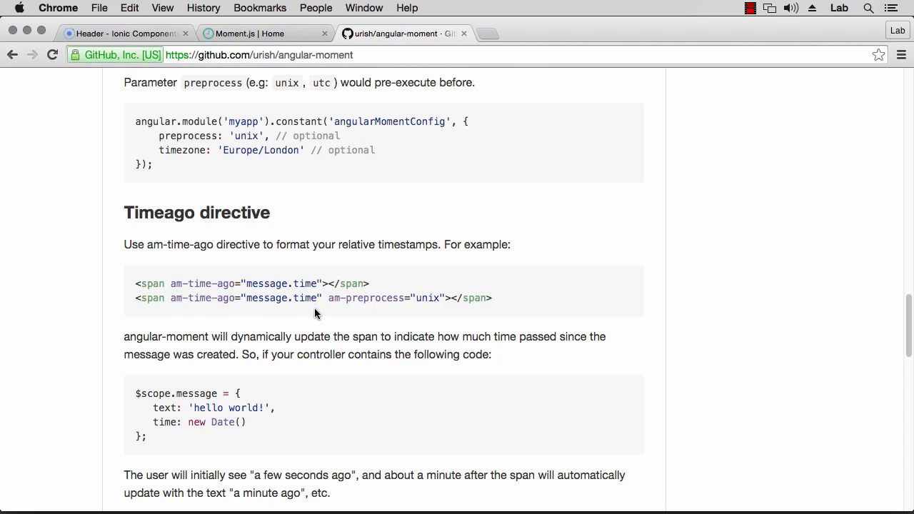
{"action": "mouse_move", "coordinate": [256, 475]}
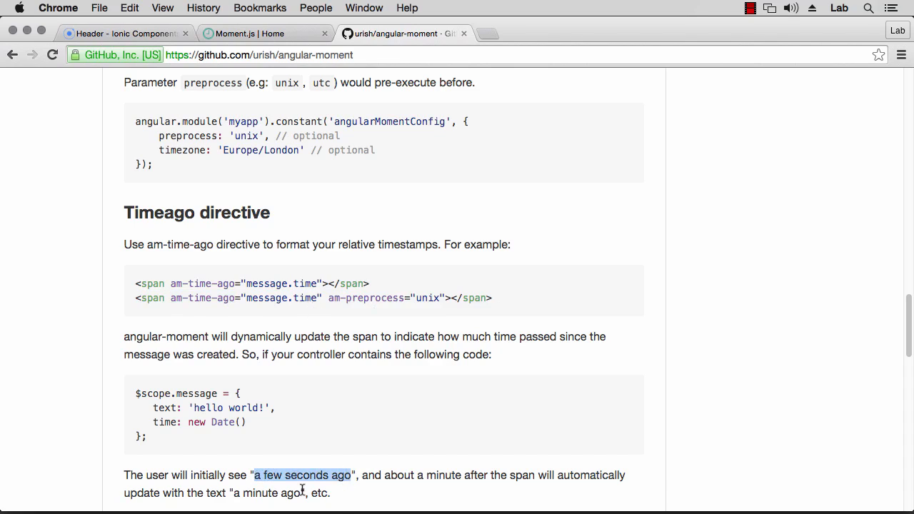
{"action": "left_click", "coordinate": [303, 474]}
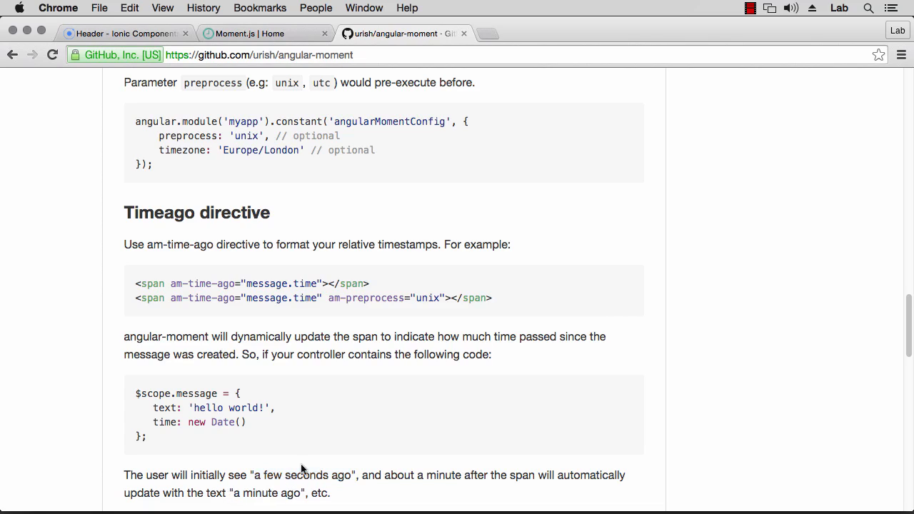
{"action": "mouse_move", "coordinate": [350, 411]}
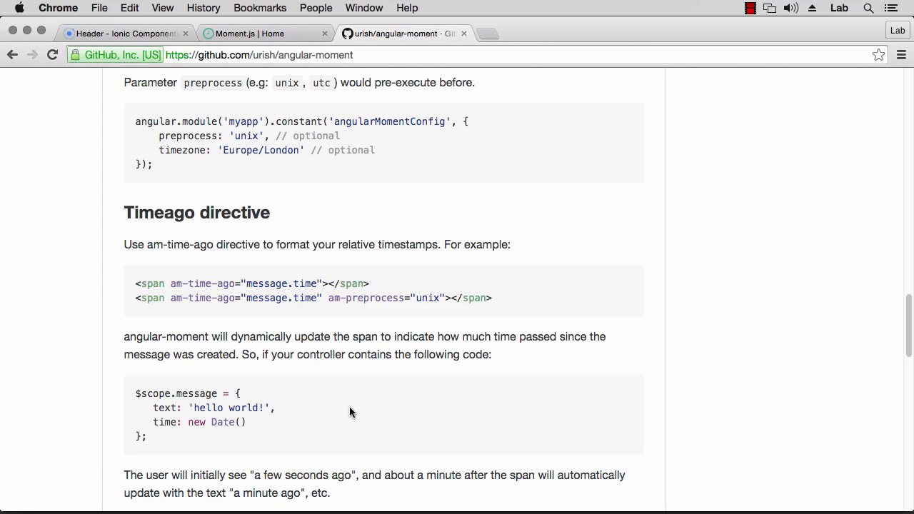
{"action": "scroll", "scroll_direction": "up", "scroll_amount": 3}
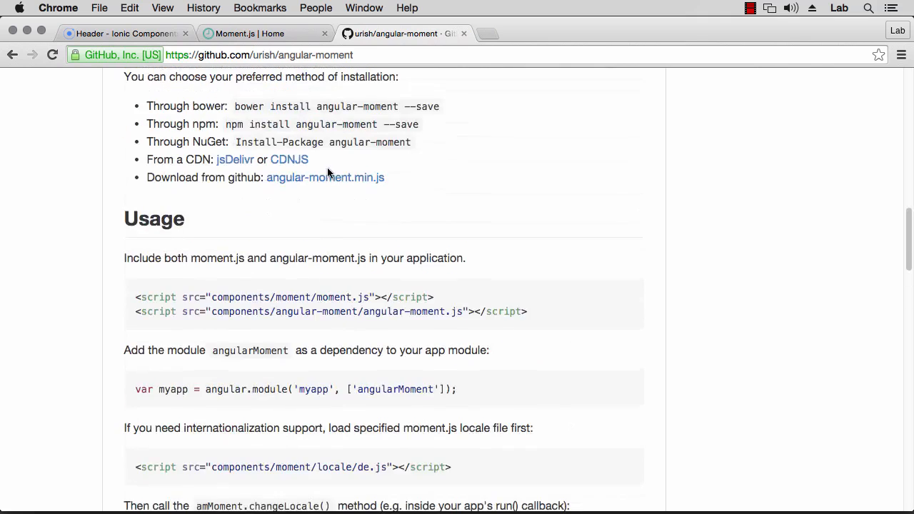
{"action": "scroll", "scroll_direction": "up", "scroll_amount": 3}
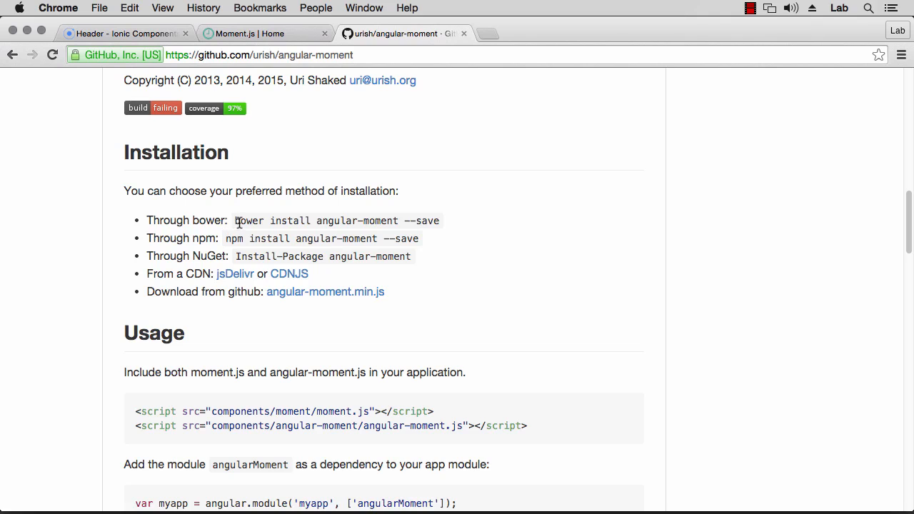
- Visit bower.io in a new tab, then return to the angular-moment README tab
{"action": "type", "text": "bower.io"}
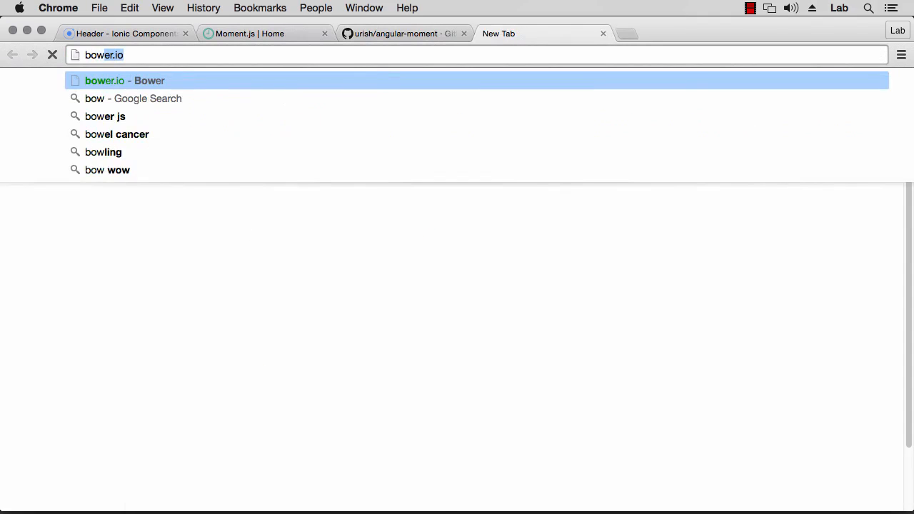
{"action": "left_click", "coordinate": [125, 80]}
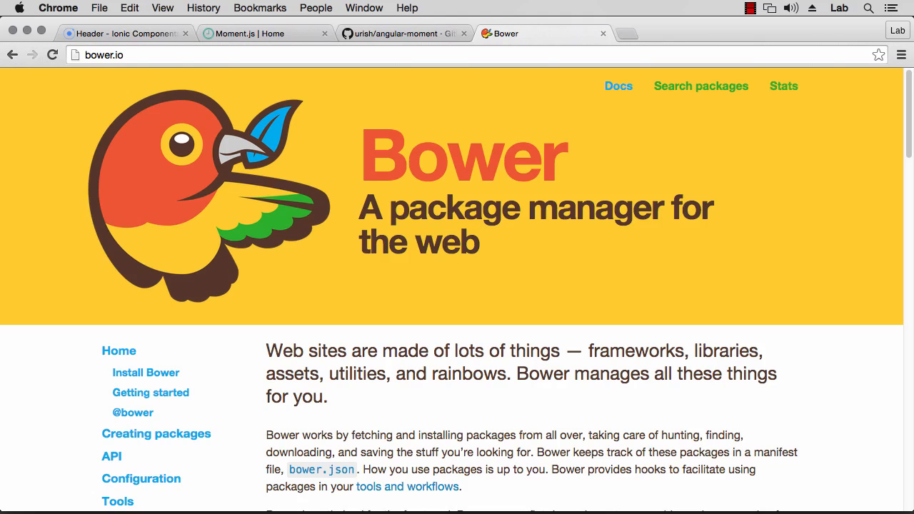
{"action": "left_click", "coordinate": [400, 34]}
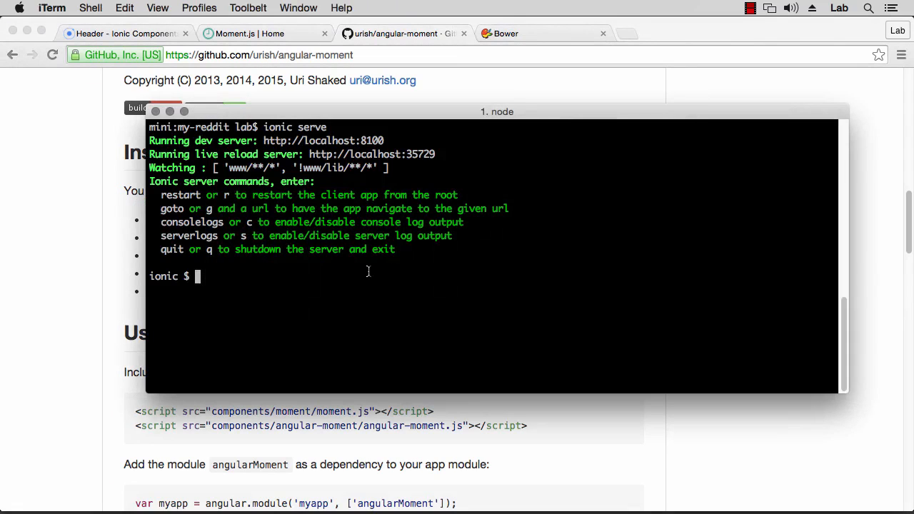
- Quit ionic serve, check bower -v, and note npm install -g bower for installing Bower
{"action": "type", "text": "q"}
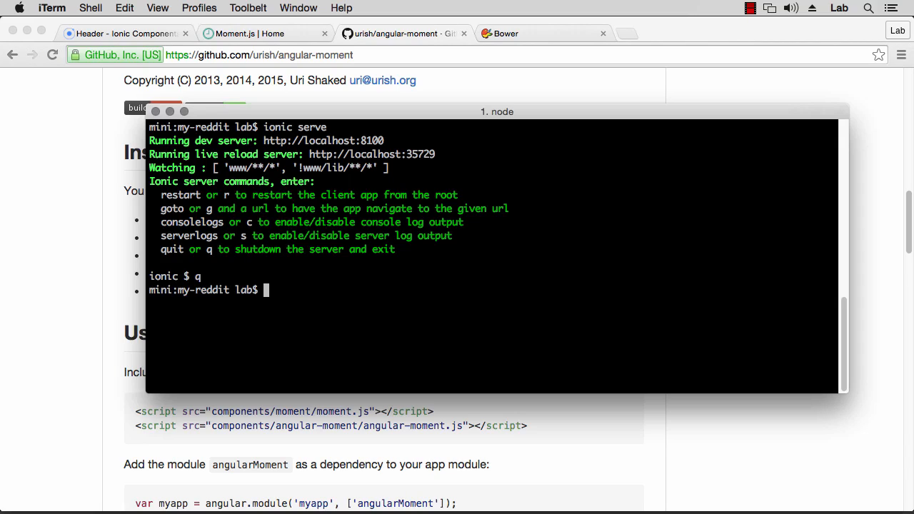
{"action": "type", "text": "bower"}
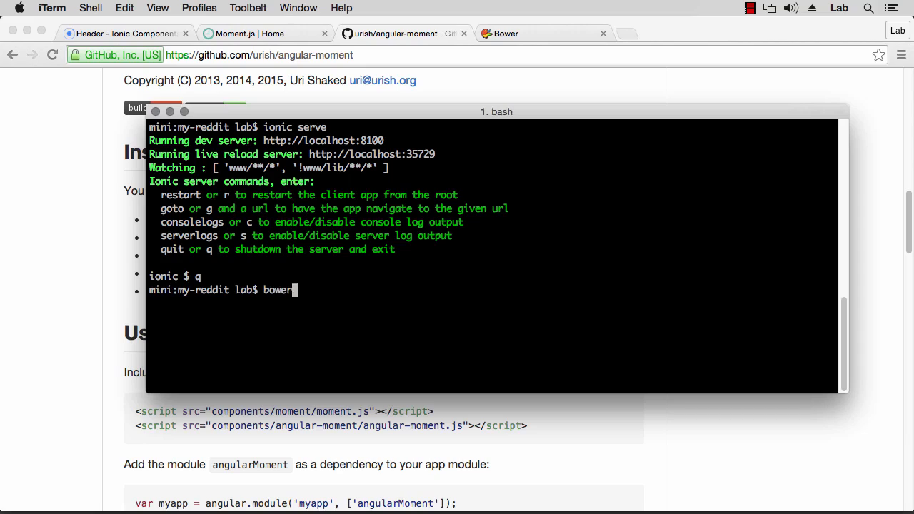
{"action": "type", "text": "-v"}
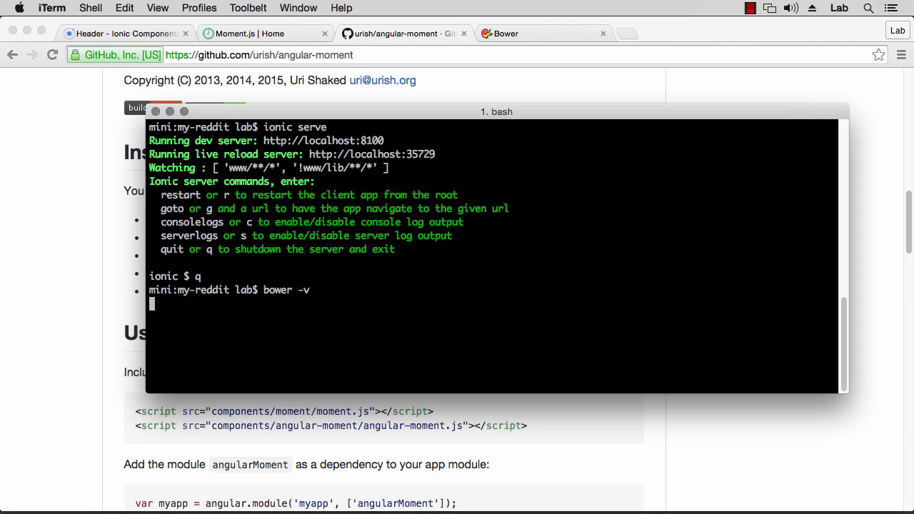
{"action": "type", "text": "npm"}
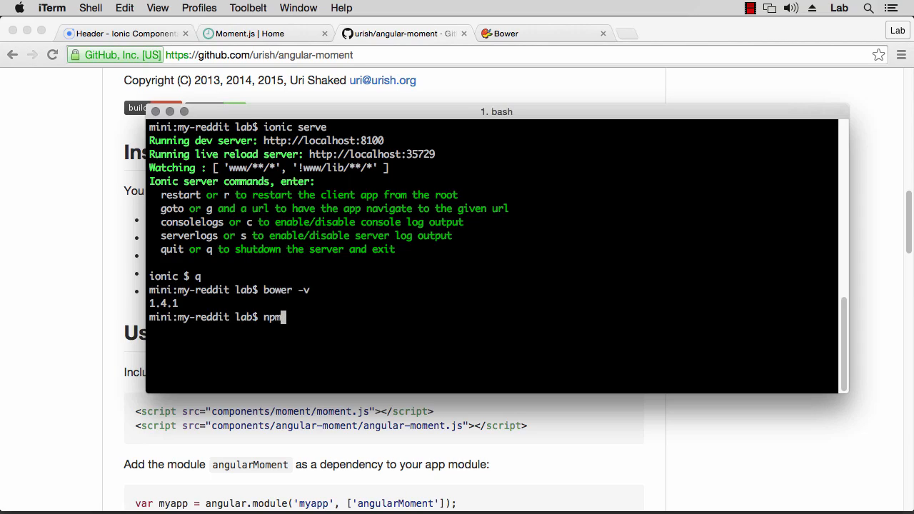
{"action": "type", "text": "in"}
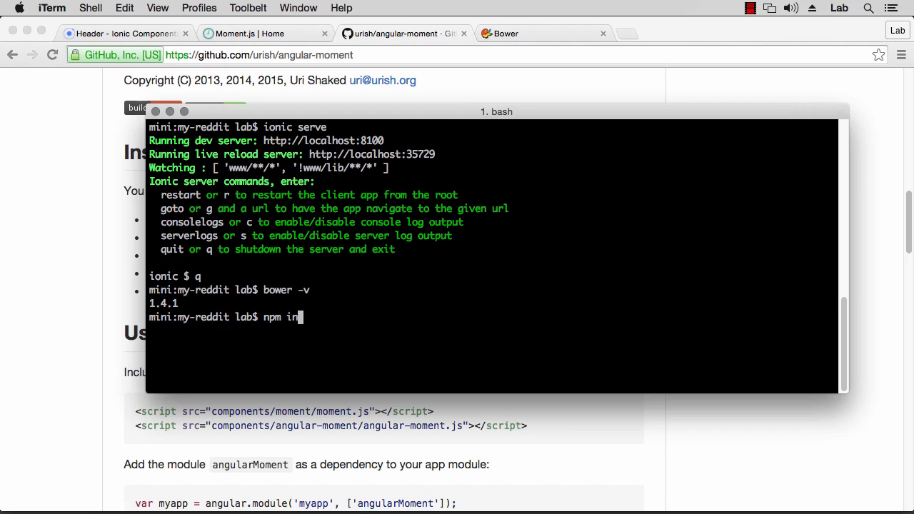
{"action": "type", "text": "stall -g bower"}
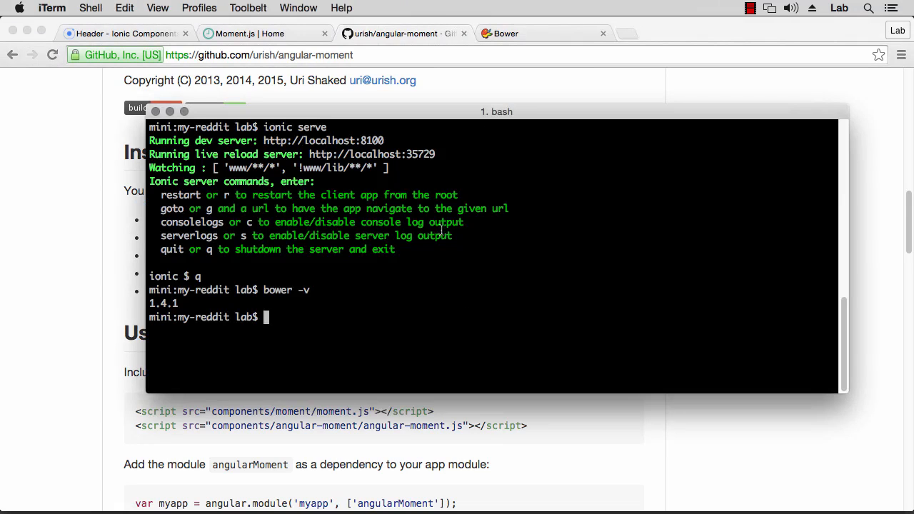
- Run bower install angular-moment --save to add the dependency
{"action": "type", "text": "bower install angular-moment --save"}
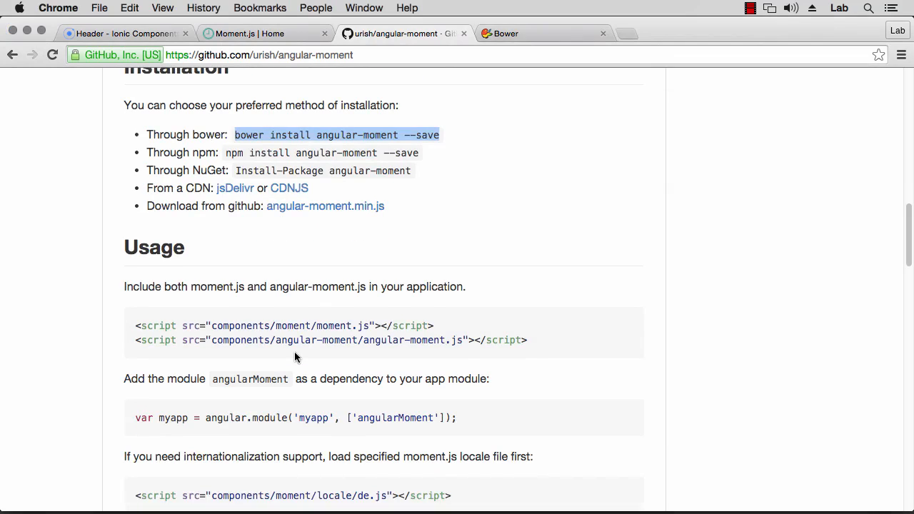
{"action": "mouse_move", "coordinate": [140, 326]}
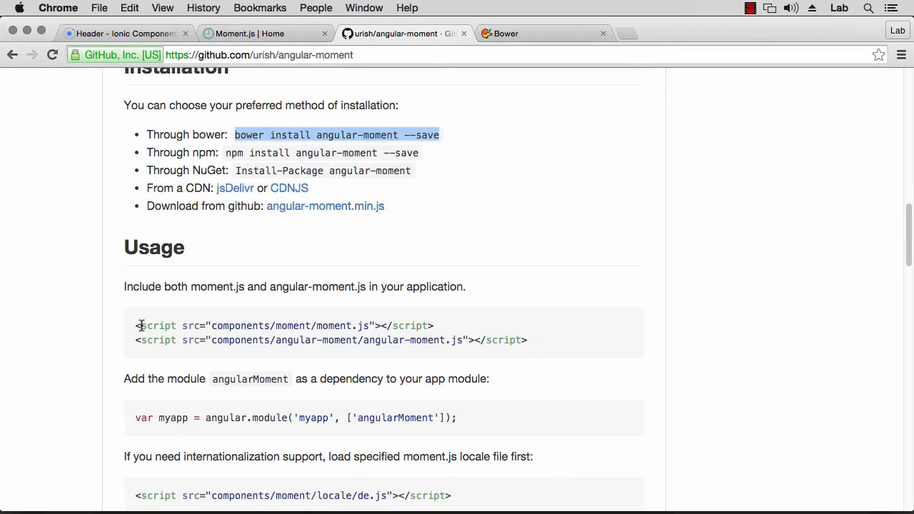
- Copy the README's moment.js and angular-moment.js script tags into index.html after ionic.bundle.js
{"action": "left_click_drag", "start_coordinate": [136, 325], "coordinate": [528, 340]}
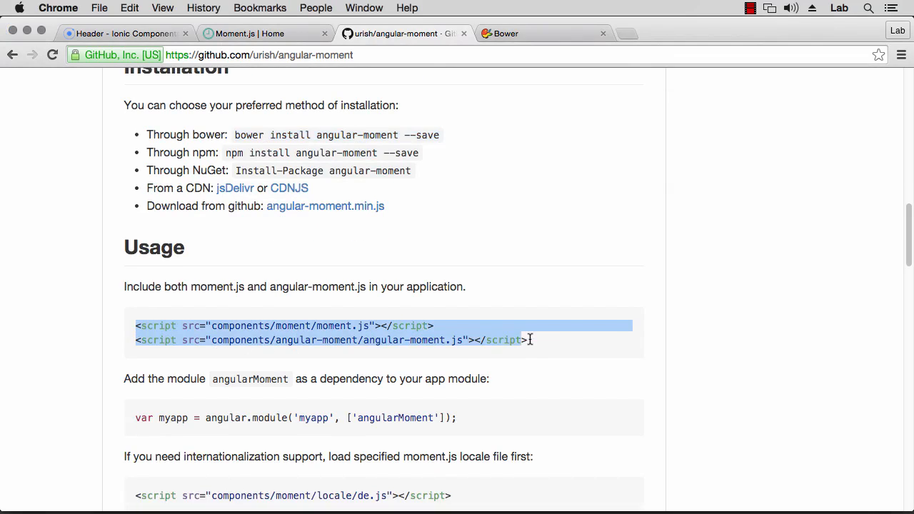
{"action": "mouse_move", "coordinate": [540, 342]}
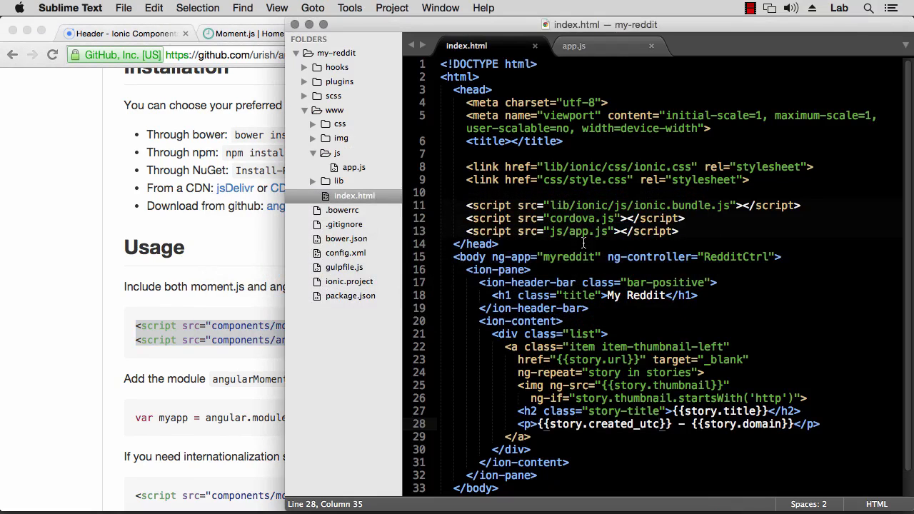
{"action": "left_click", "coordinate": [799, 205]}
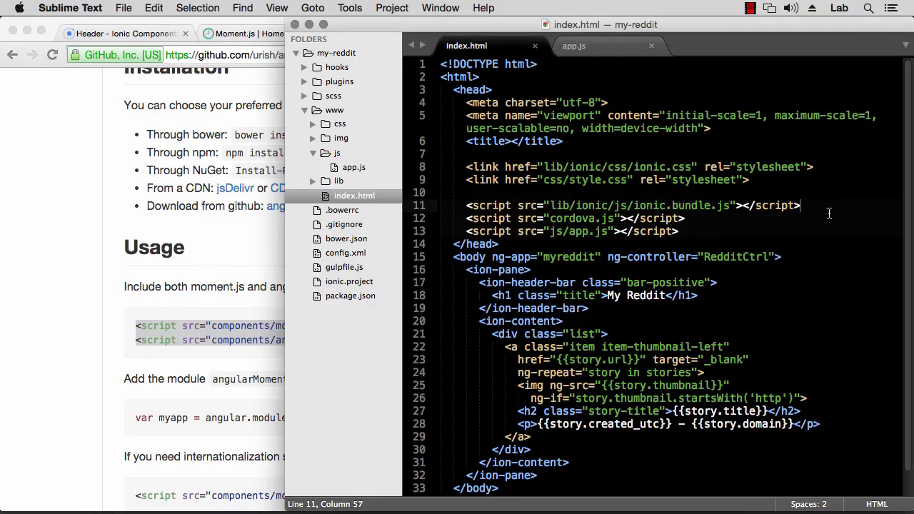
{"action": "type", "text": "<script src=\"components/moment/moment.js\"></script>"}
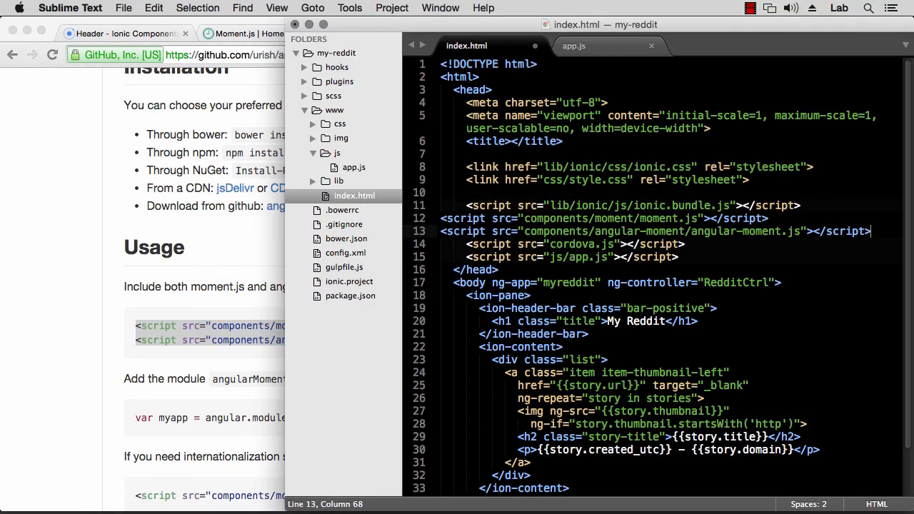
- Browse the lib folder to find the installed moment library path, then return to the README
{"action": "left_click", "coordinate": [443, 217]}
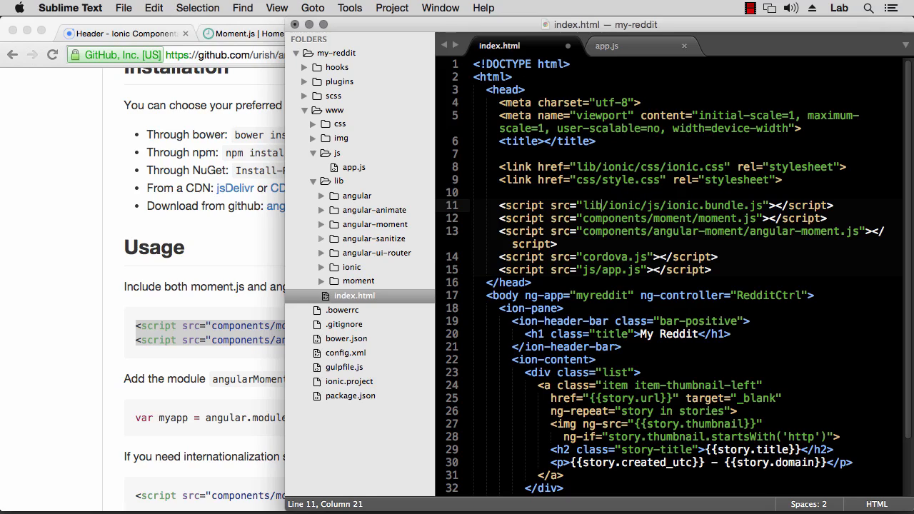
{"action": "left_click", "coordinate": [328, 224]}
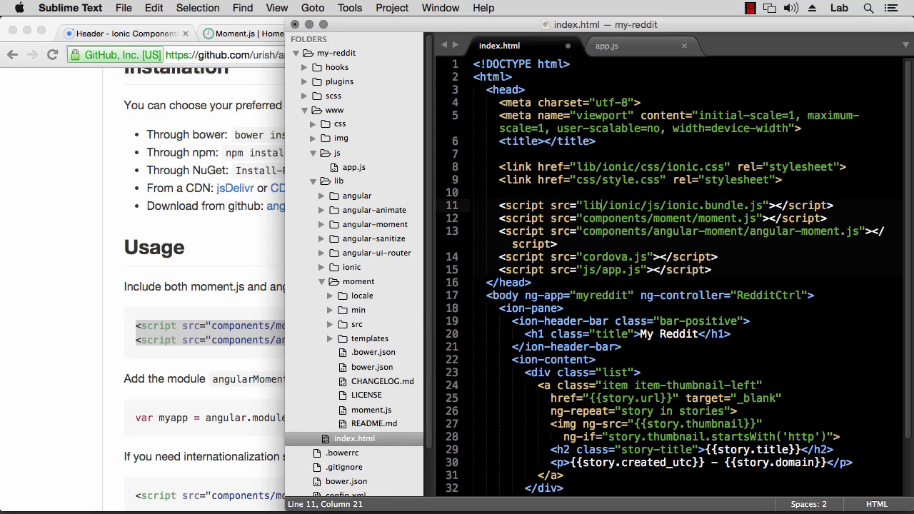
{"action": "left_click", "coordinate": [323, 280]}
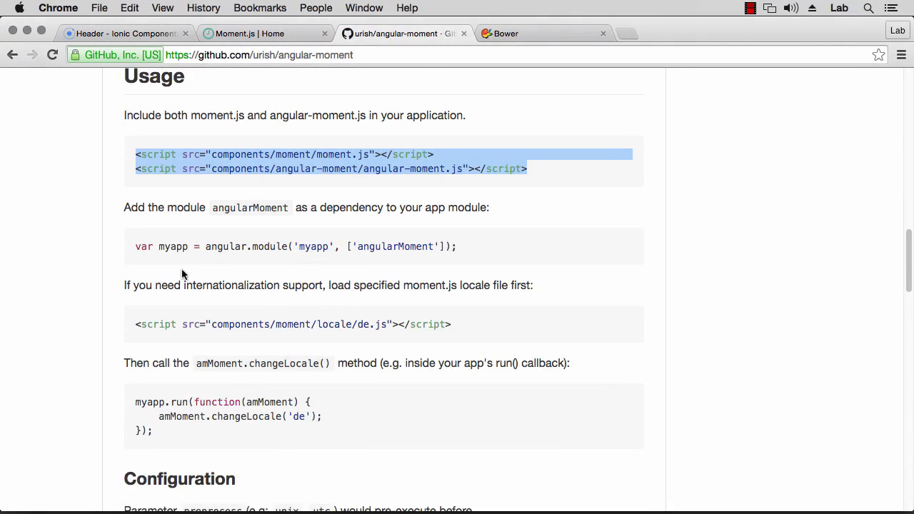
{"action": "mouse_move", "coordinate": [377, 246]}
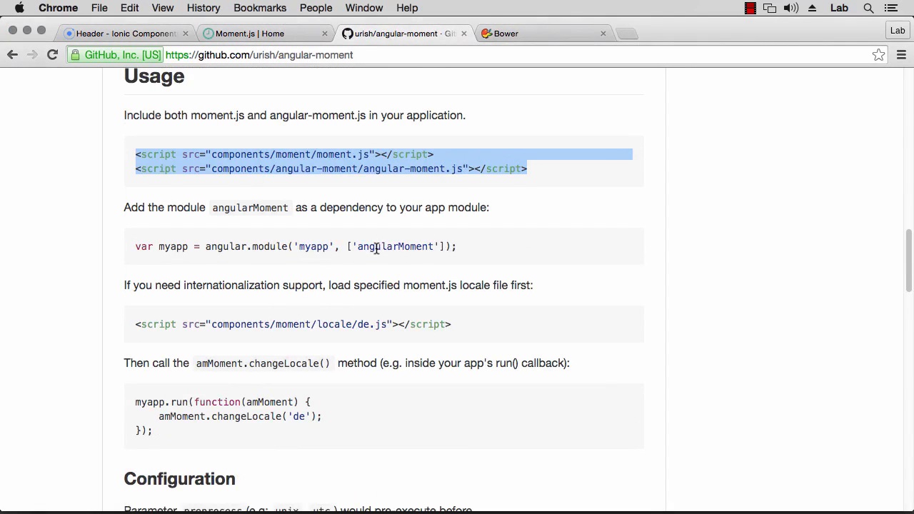
- Add 'angularMoment' after 'ionic' in the myreddit module's dependency array in app.js
{"action": "double_click", "coordinate": [396, 246]}
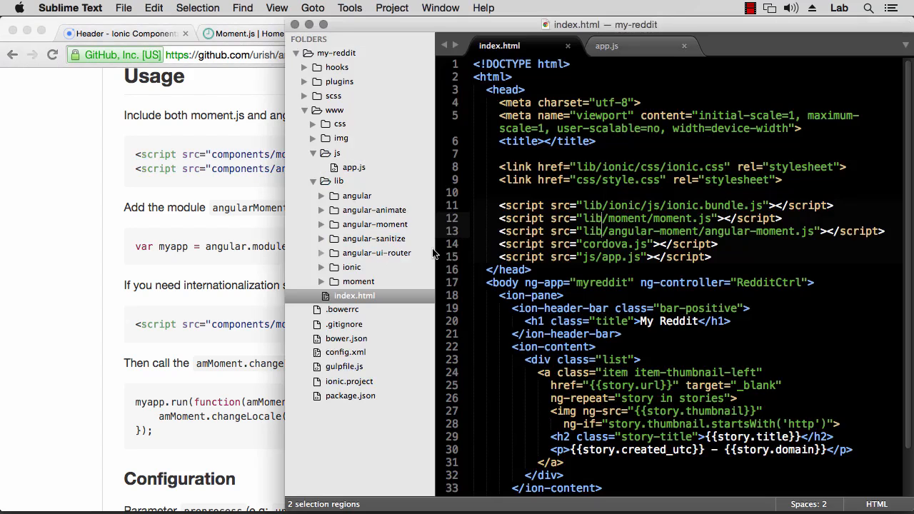
{"action": "left_click", "coordinate": [605, 46]}
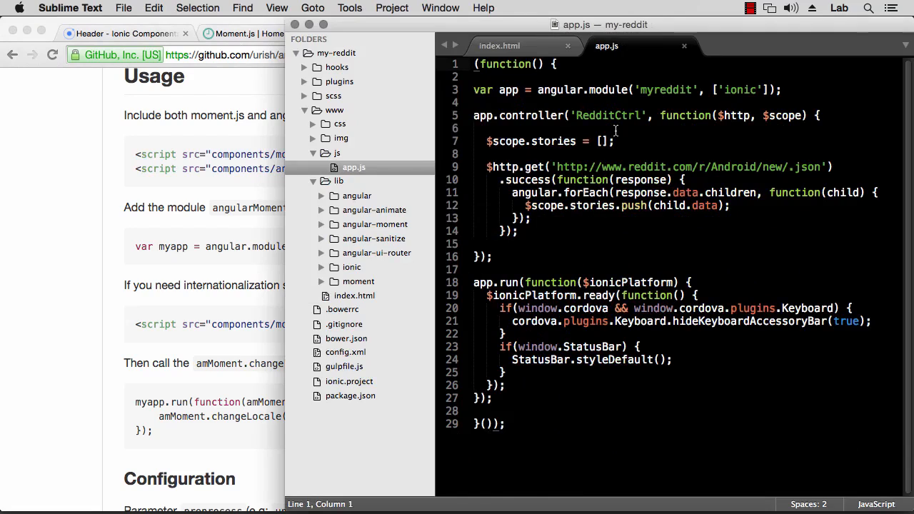
{"action": "double_click", "coordinate": [665, 89]}
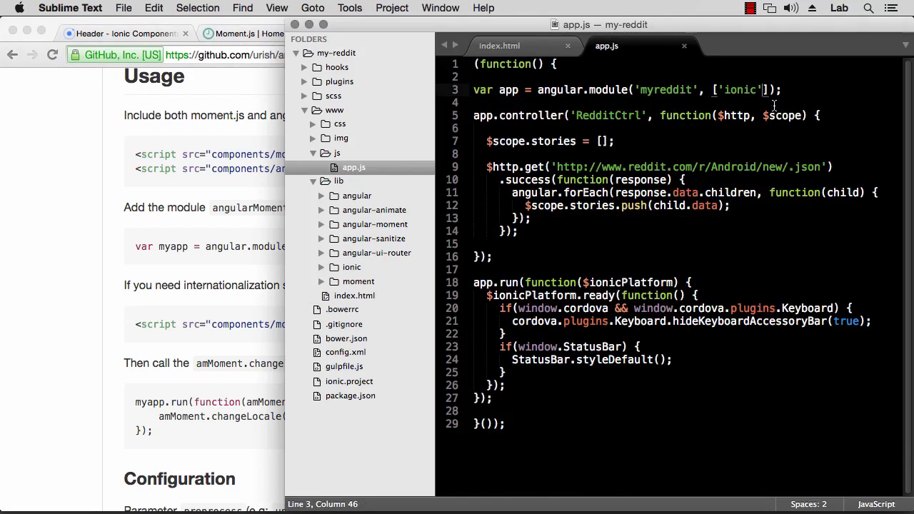
{"action": "type", "text": ", 'angularMoment'"}
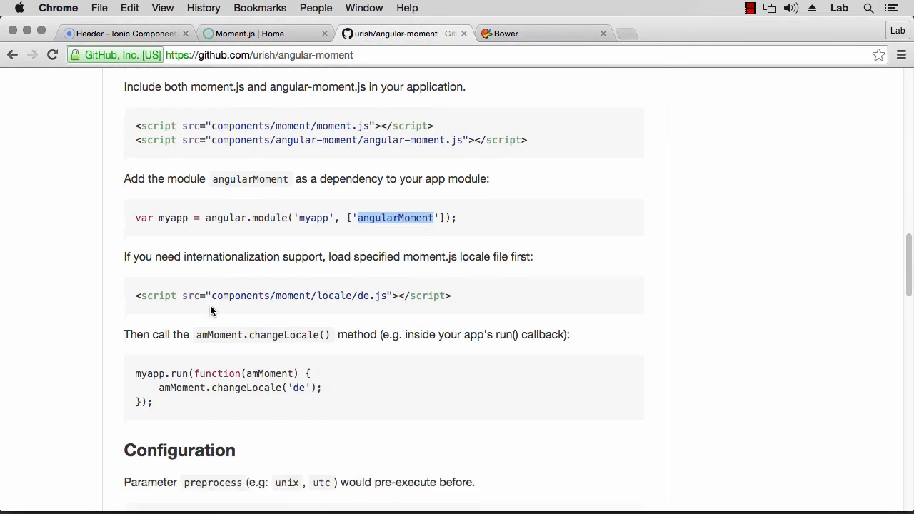
- Paste the README's am-time-ago span with am-preprocess="unix" into the story paragraph
{"action": "scroll", "scroll_direction": "down", "scroll_amount": 3}
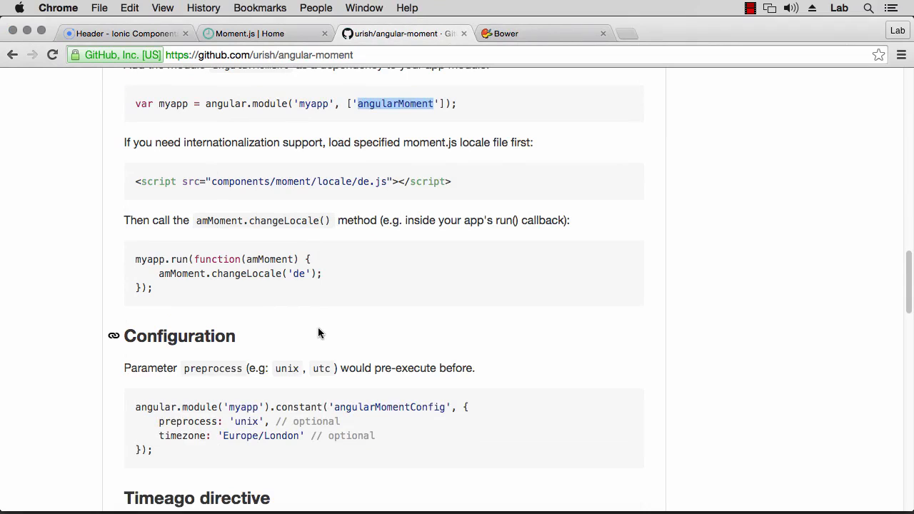
{"action": "scroll", "scroll_direction": "down", "scroll_amount": 3}
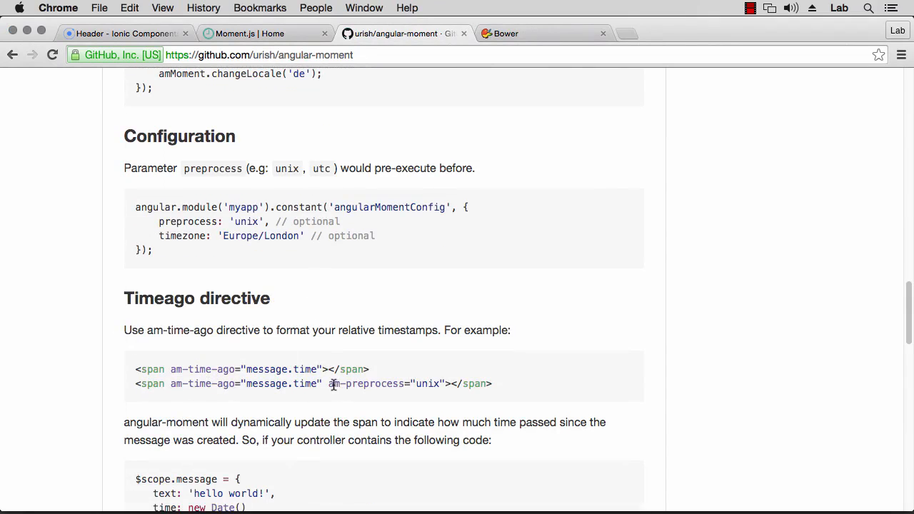
{"action": "double_click", "coordinate": [429, 383]}
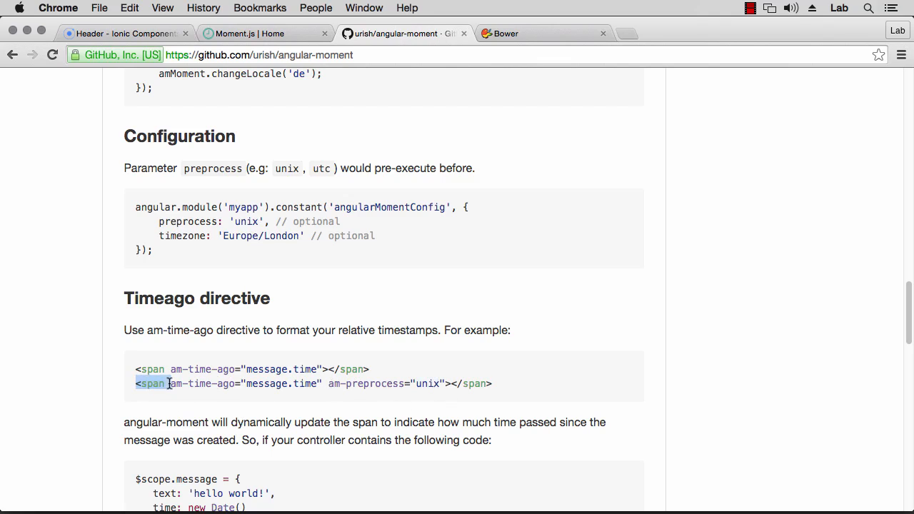
{"action": "left_click_drag", "start_coordinate": [168, 383], "coordinate": [493, 383]}
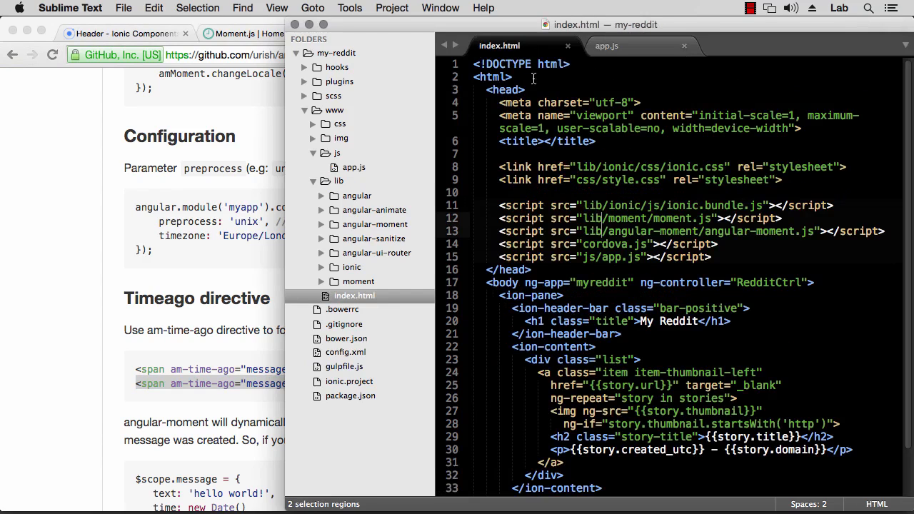
{"action": "scroll", "scroll_direction": "down", "scroll_amount": 3}
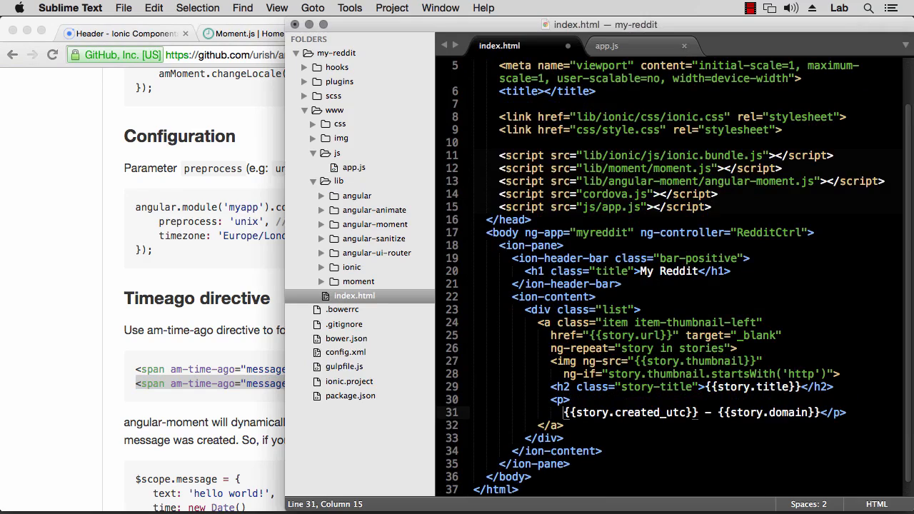
{"action": "key", "text": "enter"}
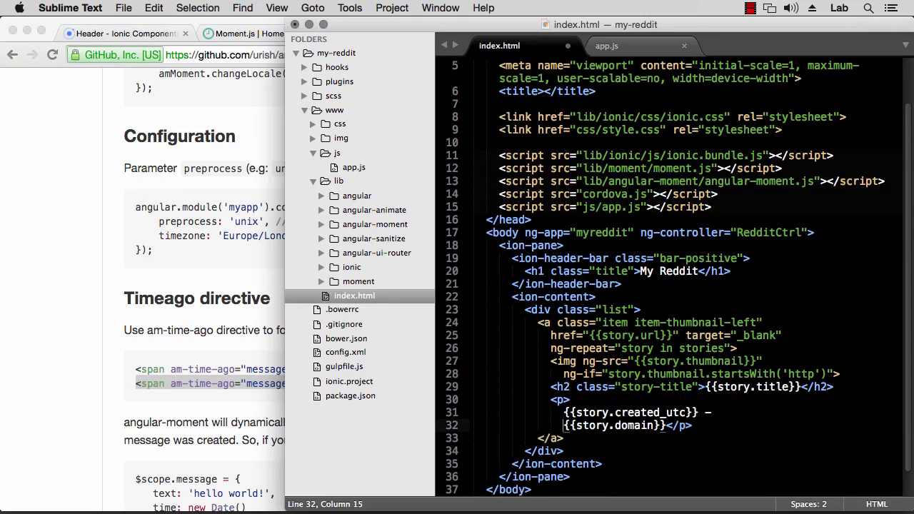
{"action": "type", "text": "<span am-time-ago=\"message.time\" am-preprocess=\"unix\"></span>"}
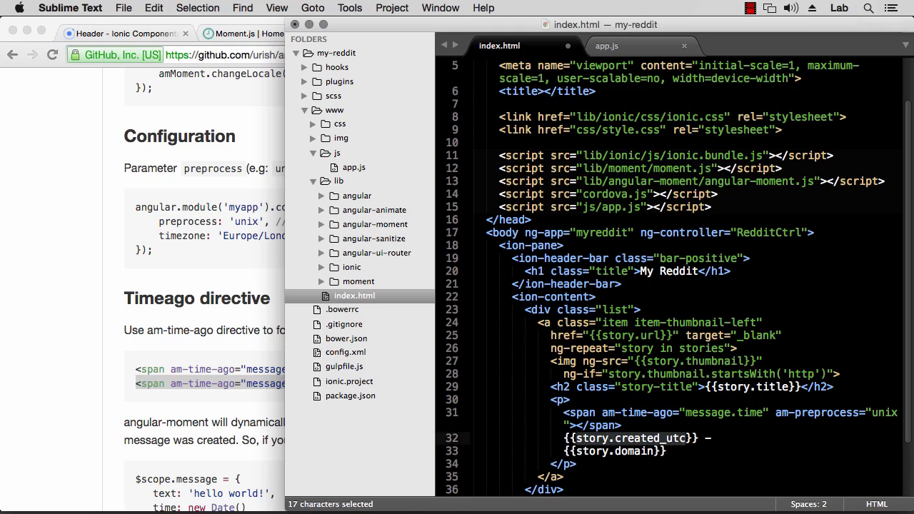
- Replace the span's message.time placeholder with story.created_utc
{"action": "key", "text": "cmd+c"}
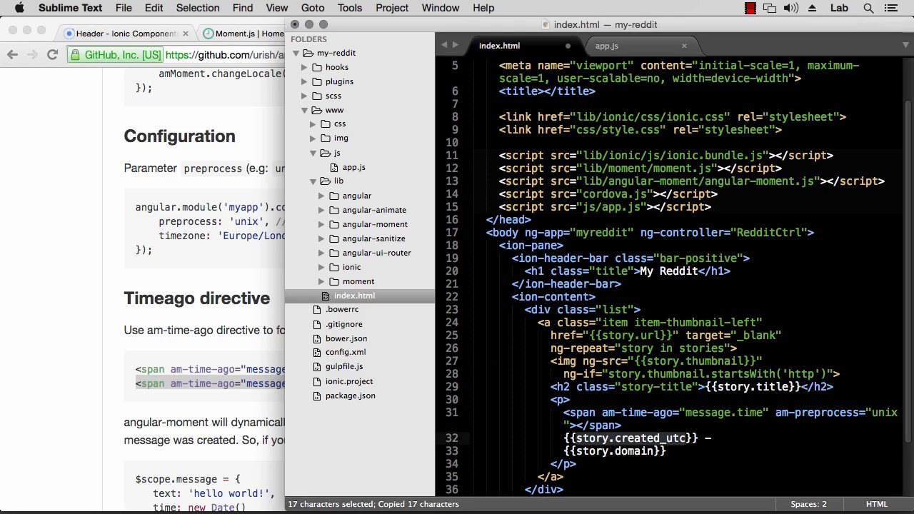
{"action": "double_click", "coordinate": [723, 411]}
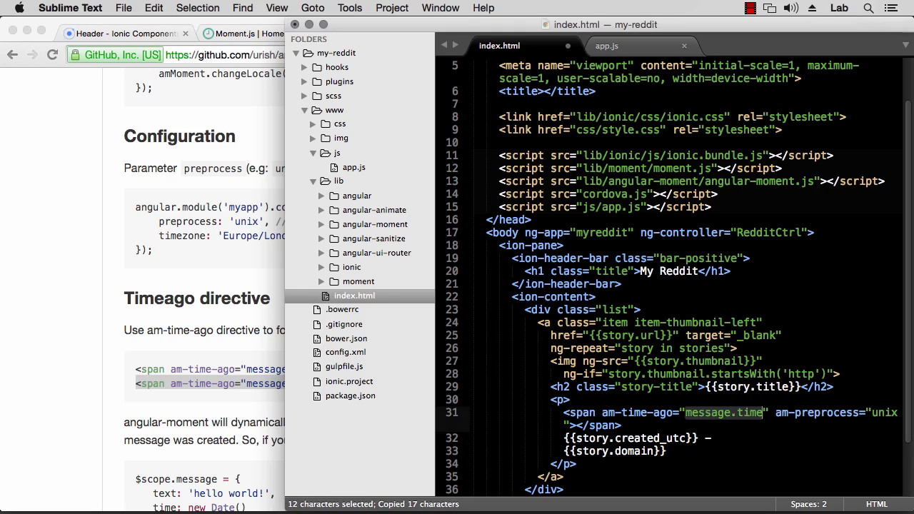
{"action": "type", "text": "story.created_utc"}
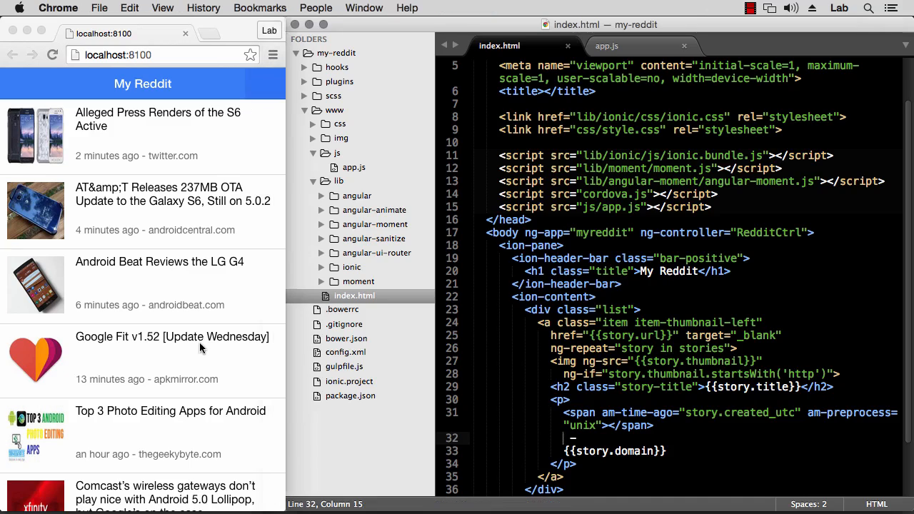
- Scroll the My Reddit story list to confirm relative times like 'an hour ago' appear
{"action": "scroll", "scroll_direction": "down", "scroll_amount": 3}
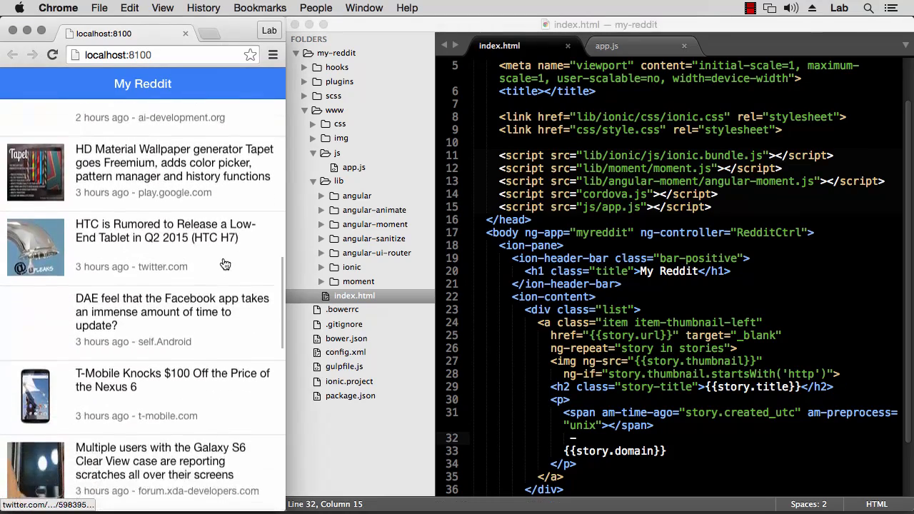
{"action": "scroll", "scroll_direction": "down", "scroll_amount": 3}
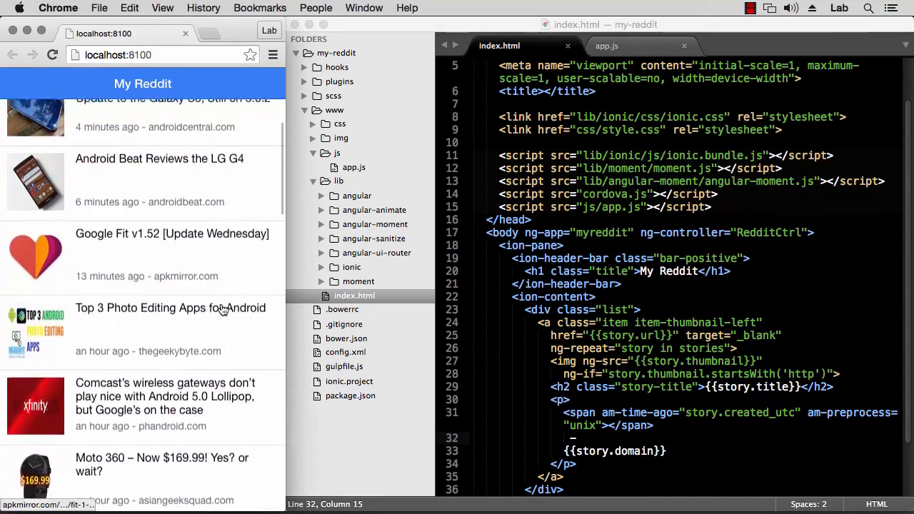